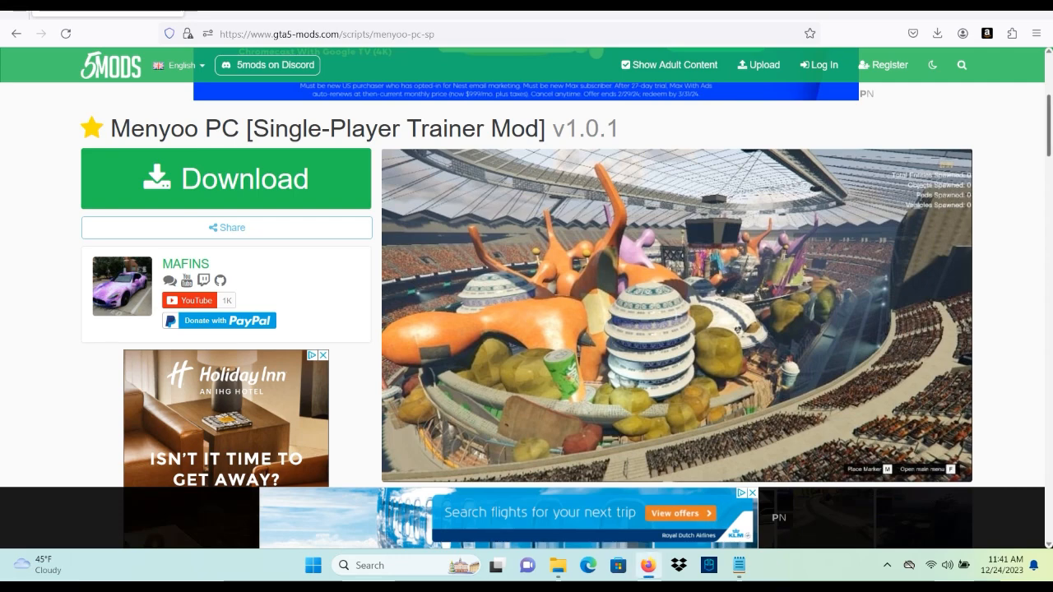
Step: Locate and open the ScriptHookVDotNet v3.6.0 release on the GitHub Releases page
scroll("down", 3)
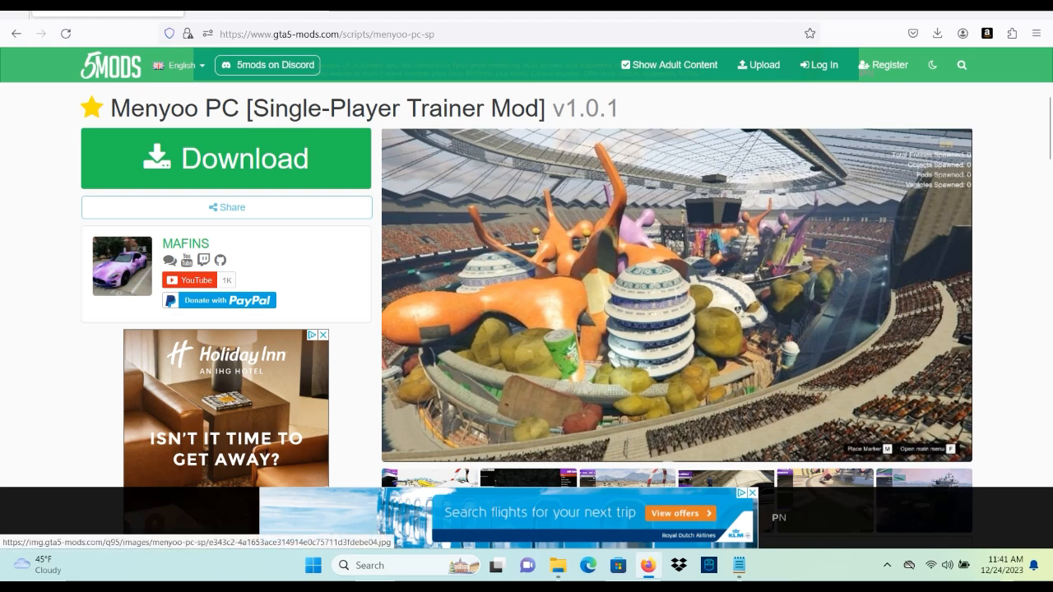
scroll("down", 3)
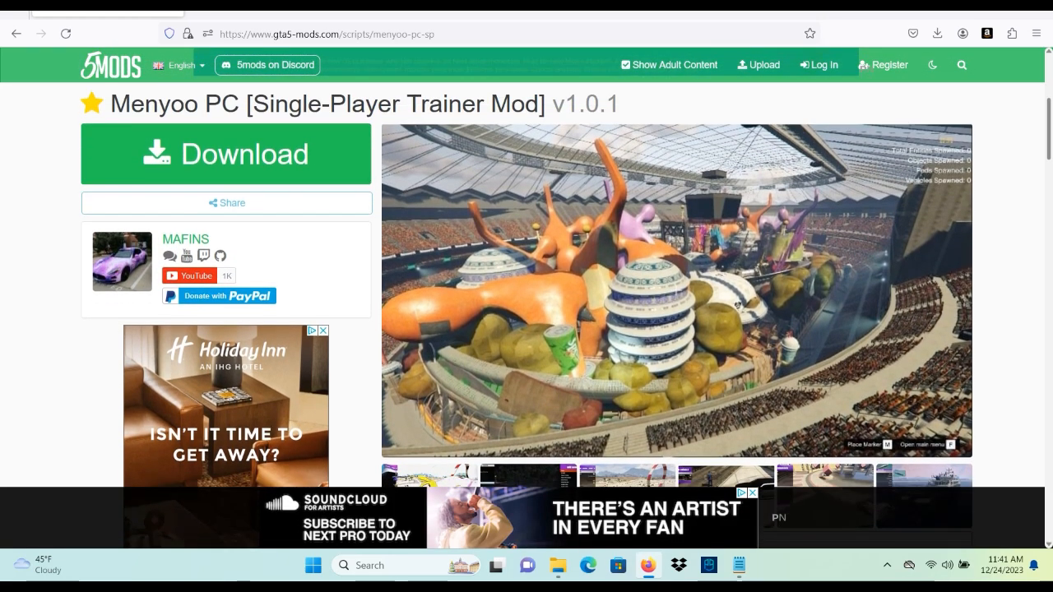
scroll("down", 3)
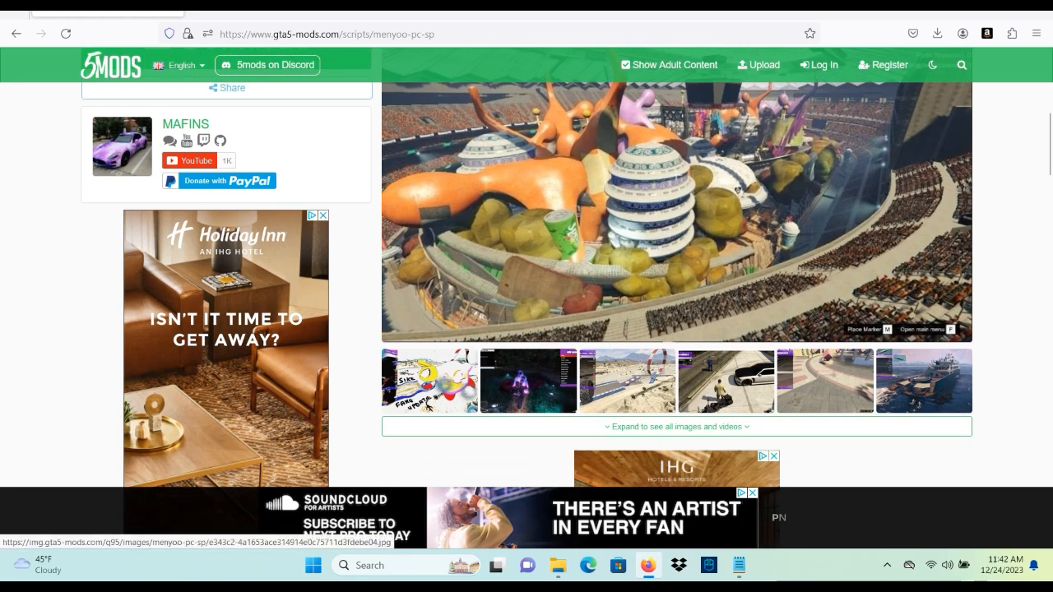
scroll("down", 3)
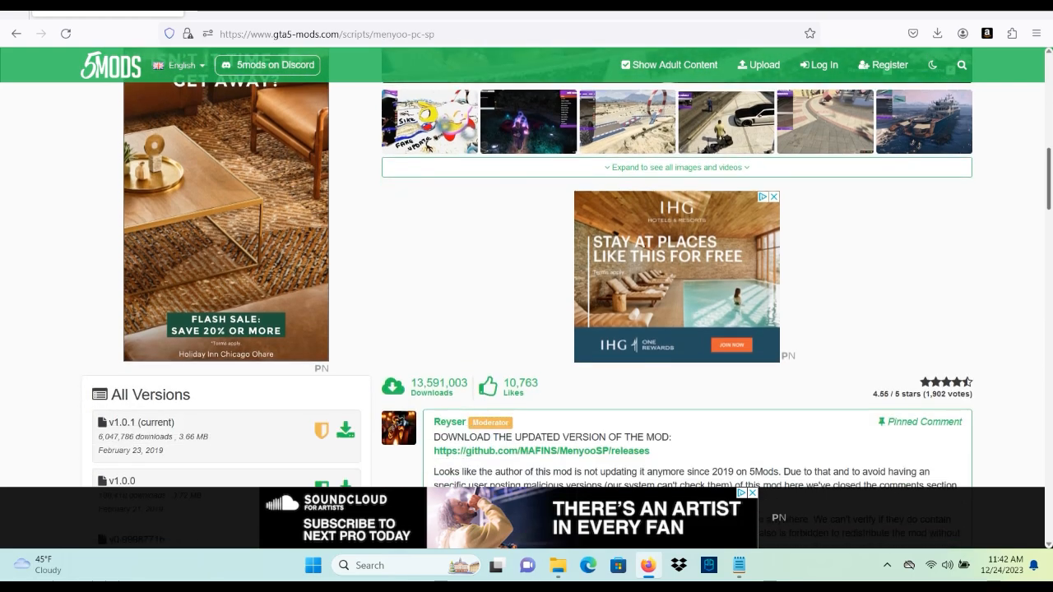
scroll("down", 3)
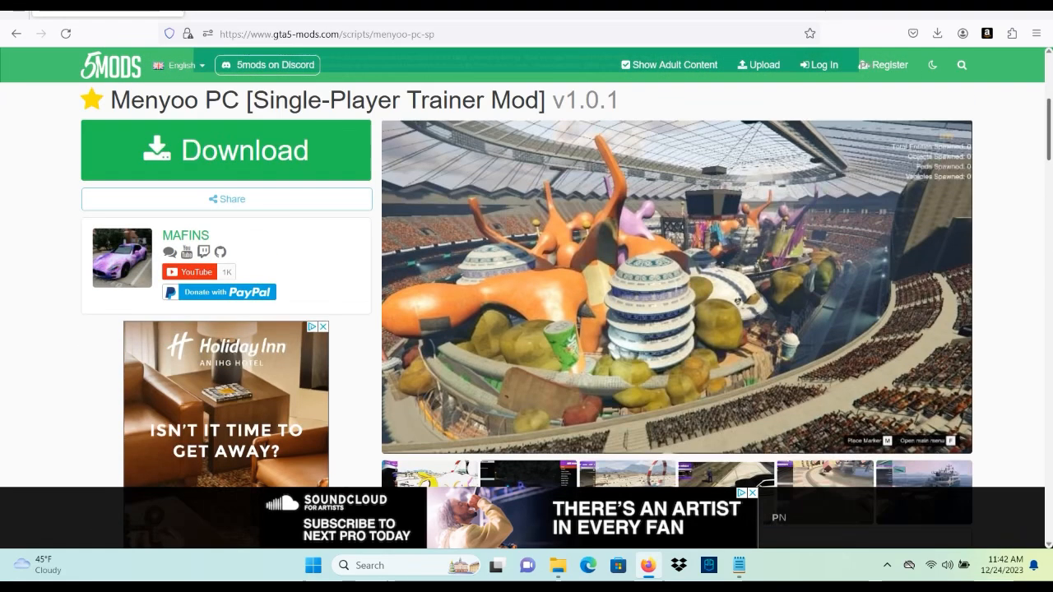
scroll("down", 3)
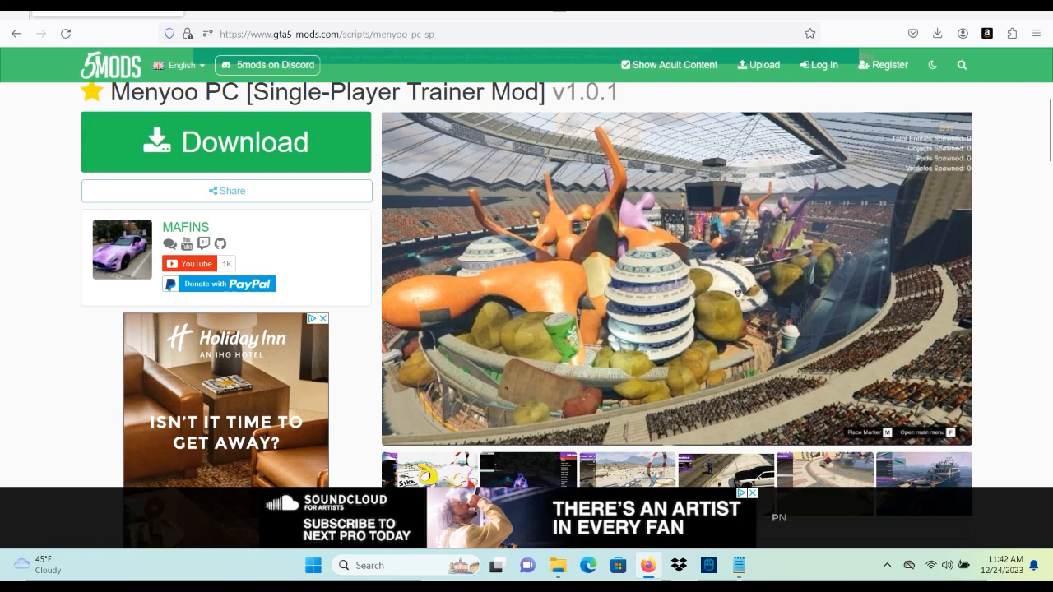
mouse_move(186, 227)
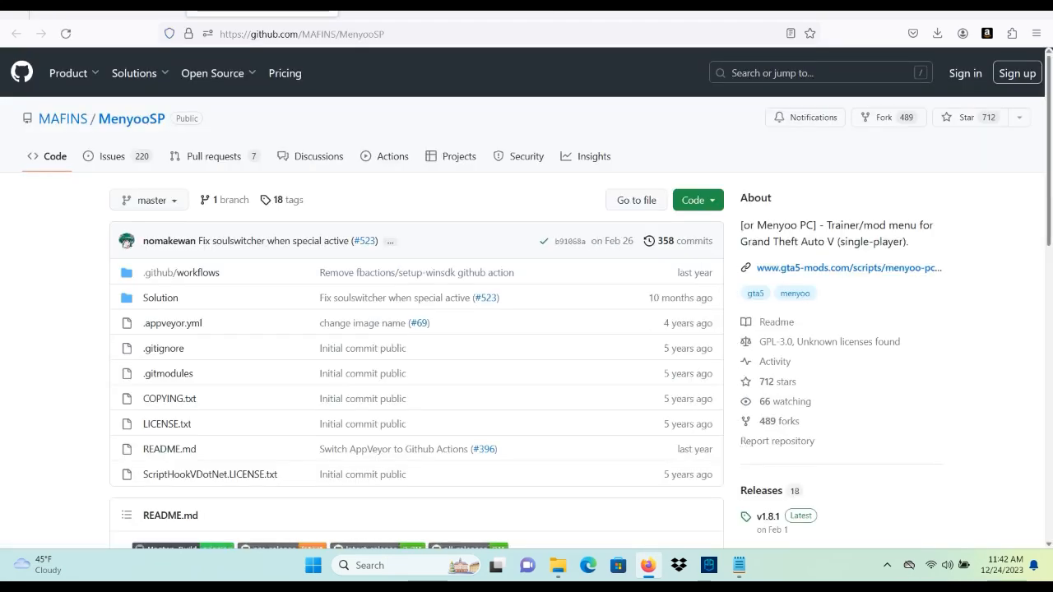
scroll("down", 3)
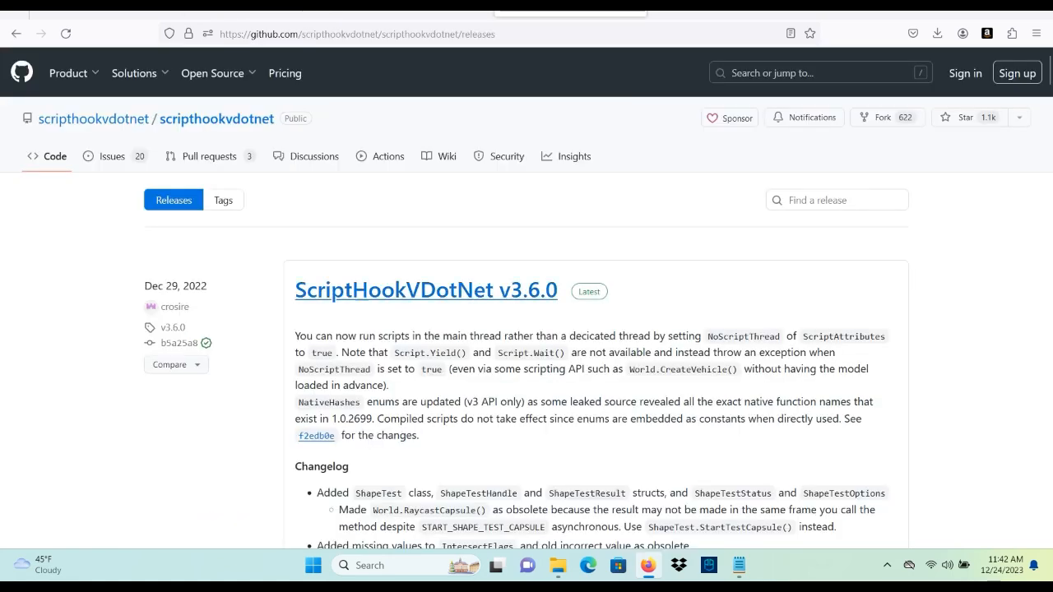
mouse_move(426, 289)
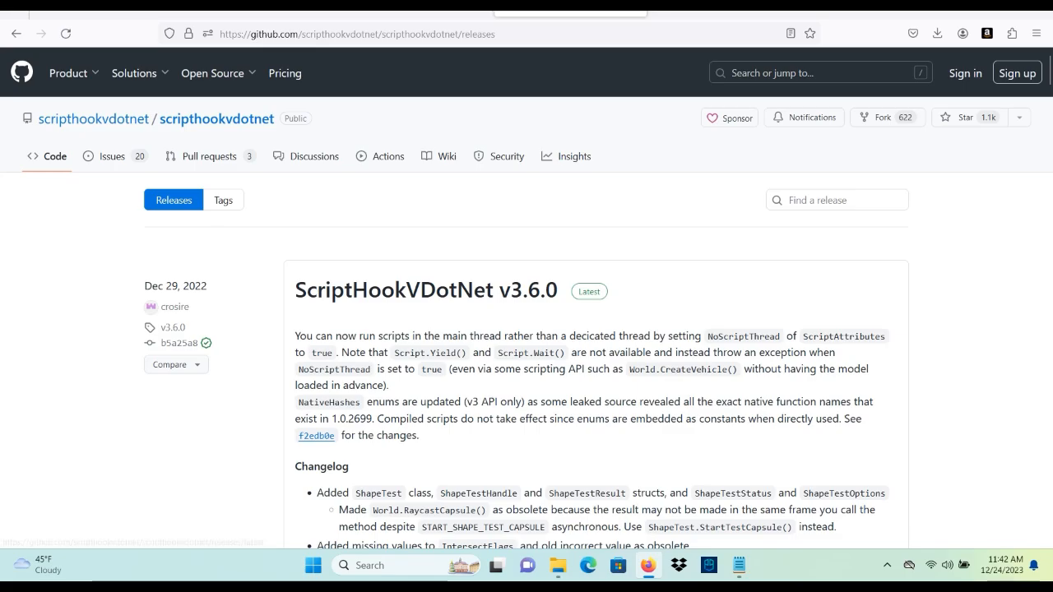
scroll("down", 3)
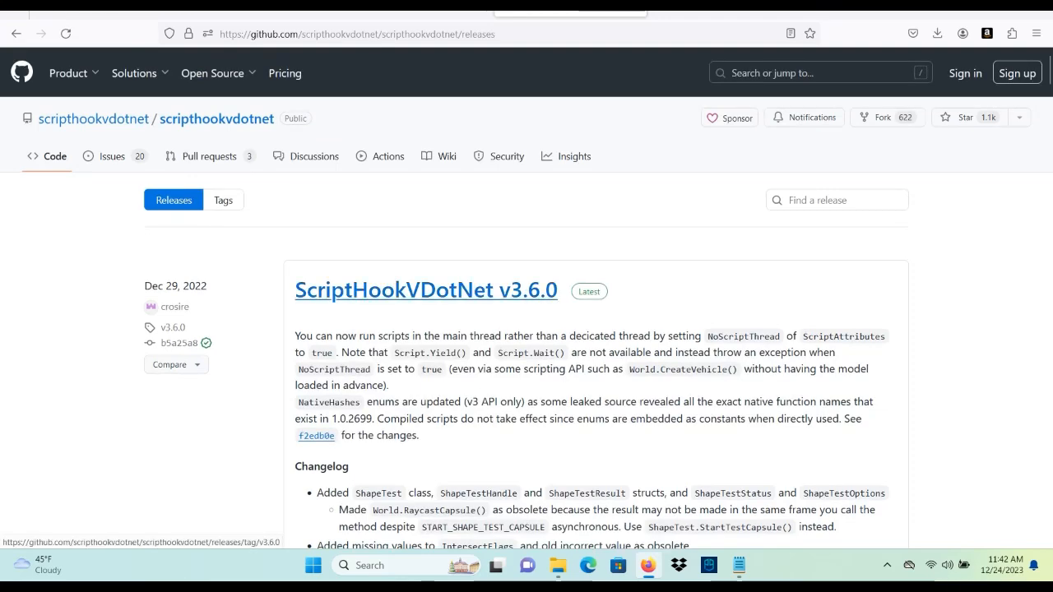
left_click(425, 289)
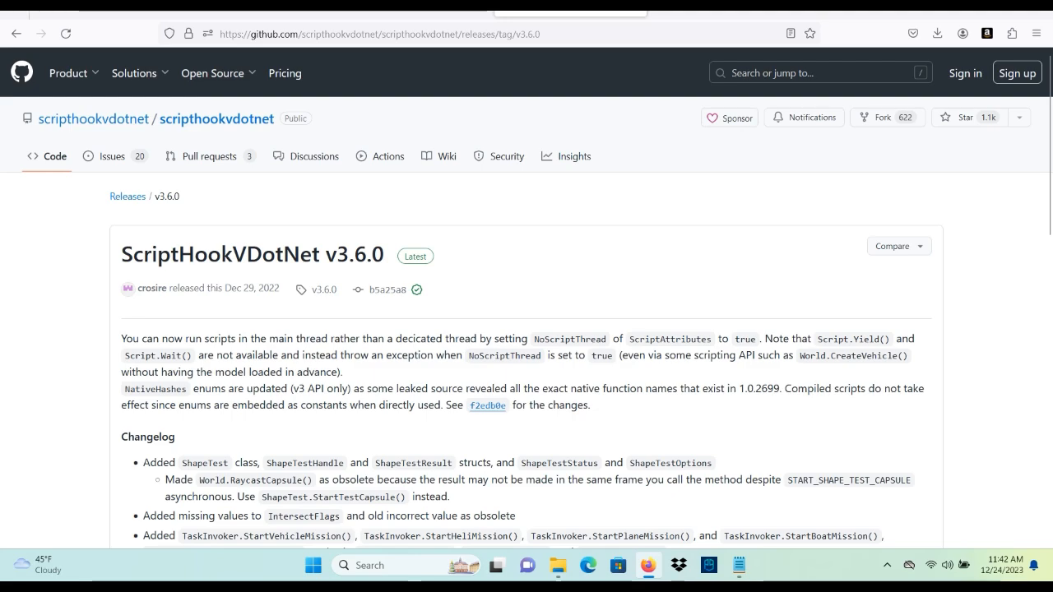
Step: Download the ScriptHookVDotNet.zip asset from the release's Assets list
scroll("down", 3)
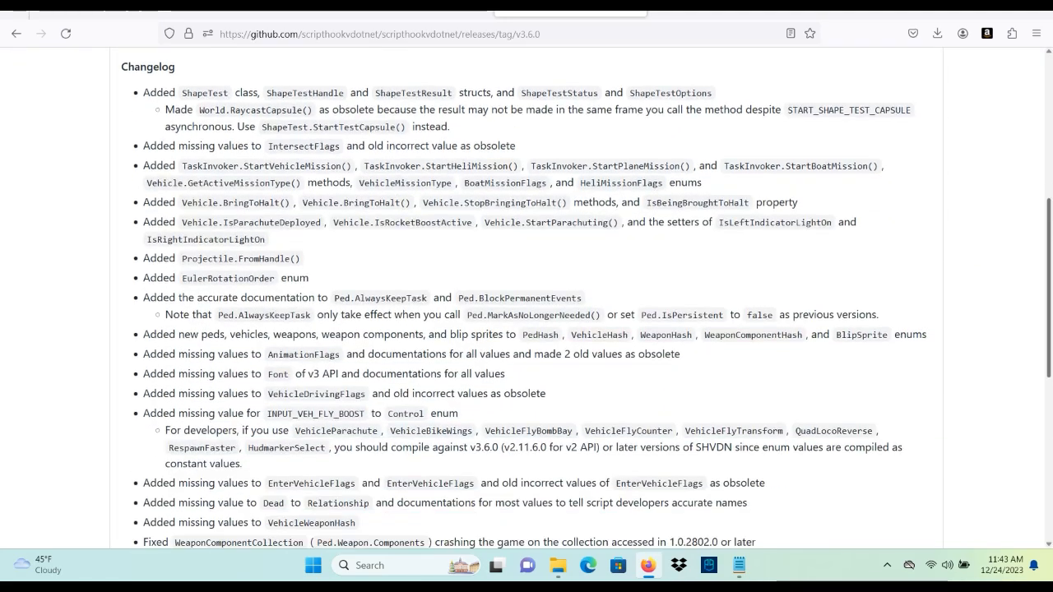
scroll("down", 3)
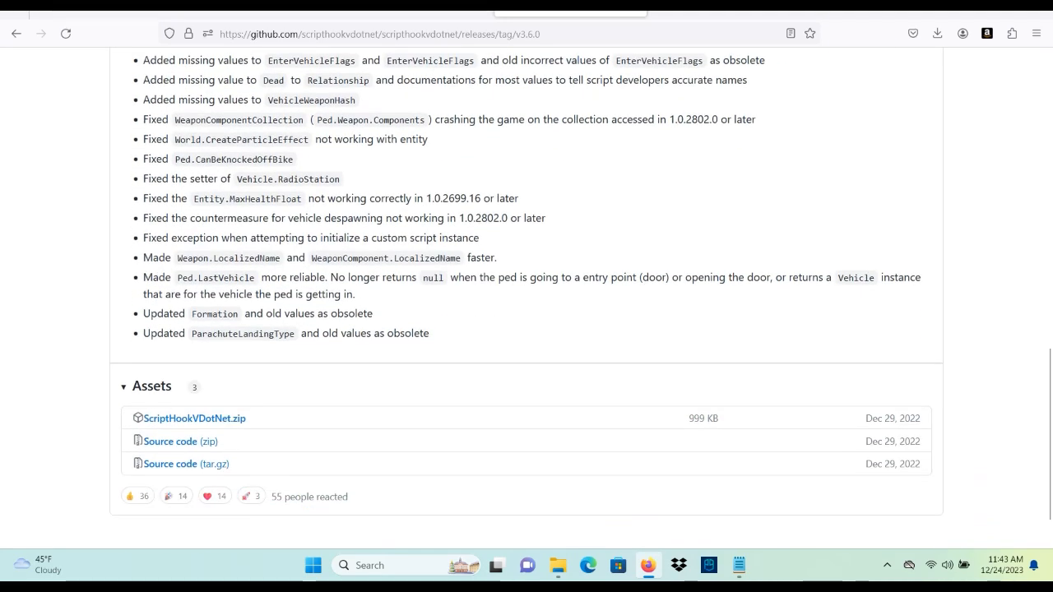
mouse_move(194, 418)
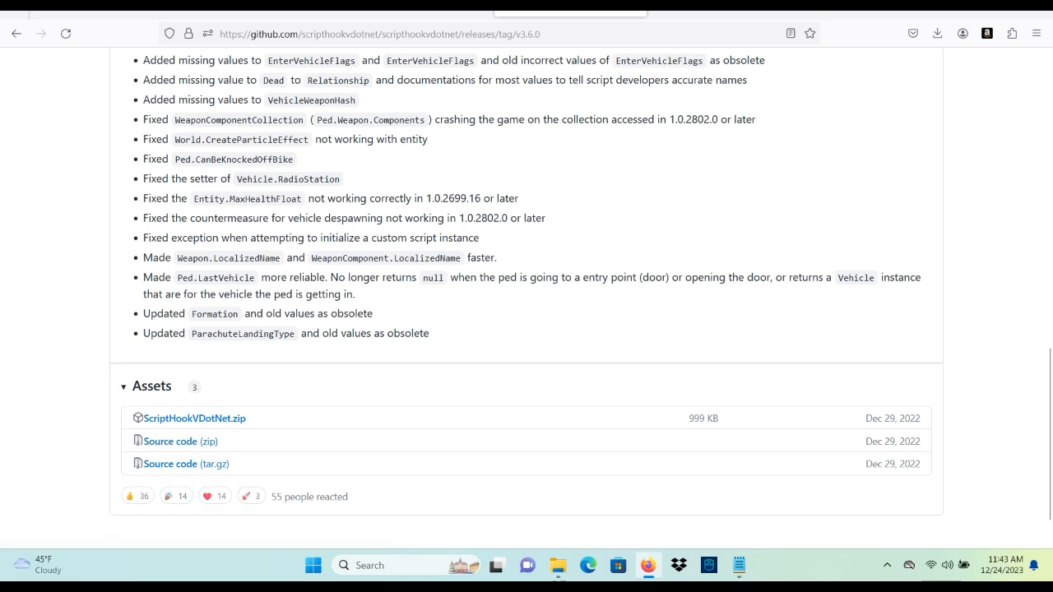
left_click(937, 33)
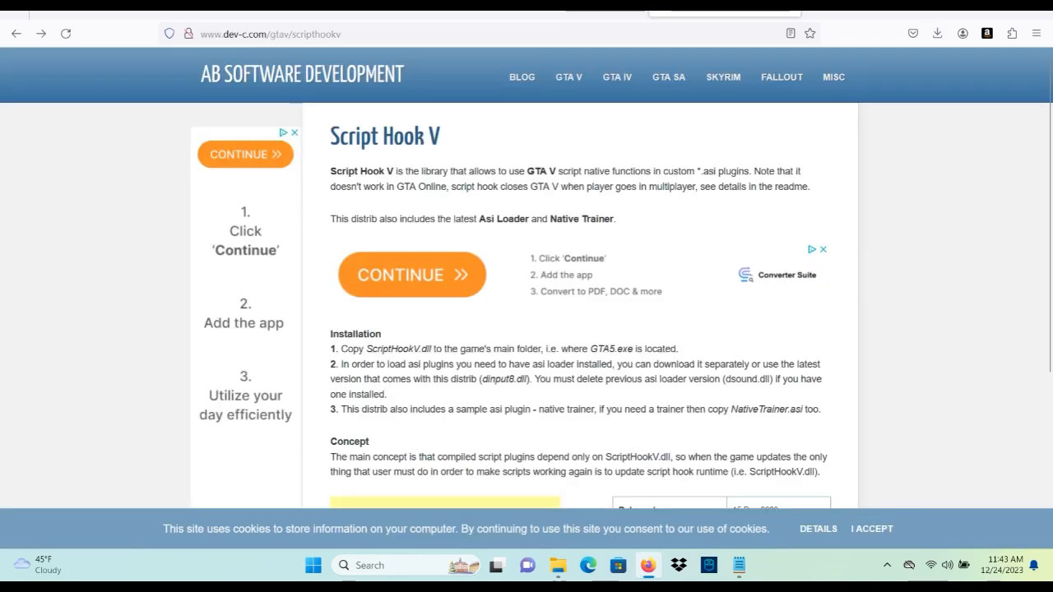
Step: Download the Script Hook V v1.0.3095.0 archive from the dev-c.com info table
scroll("down", 3)
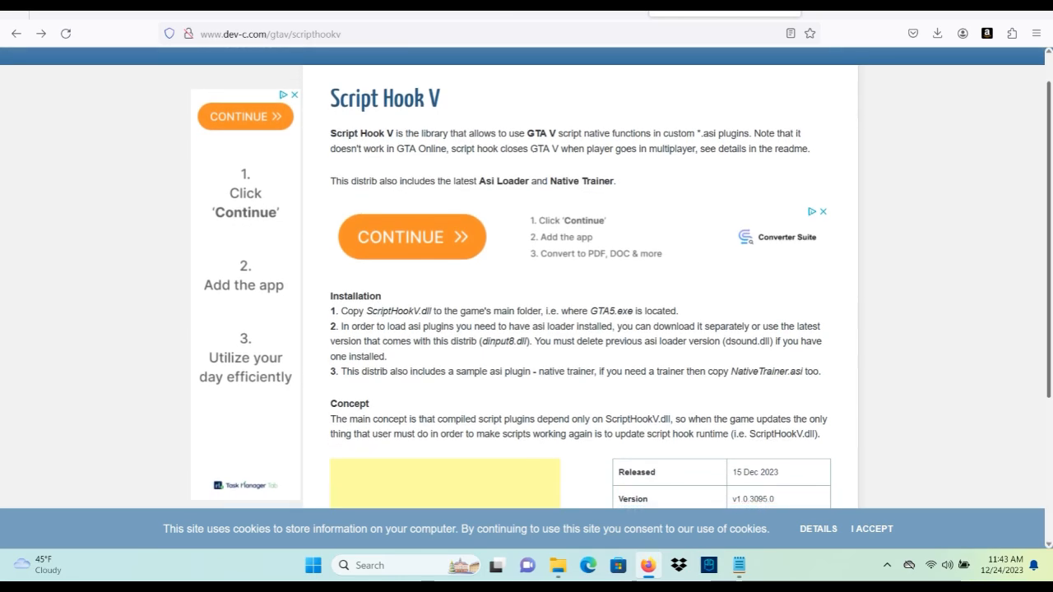
scroll("down", 3)
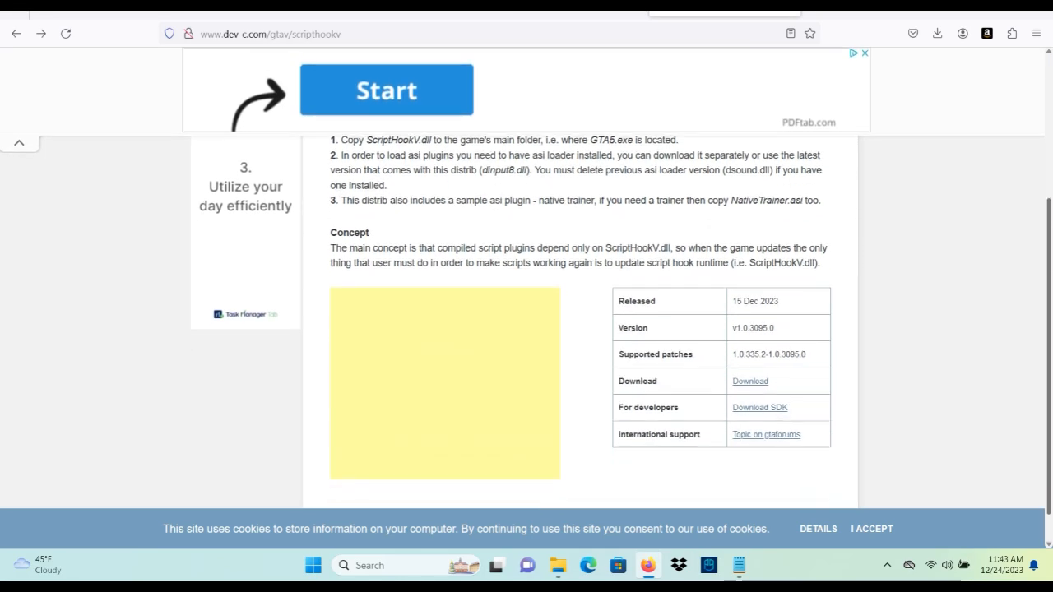
scroll("down", 3)
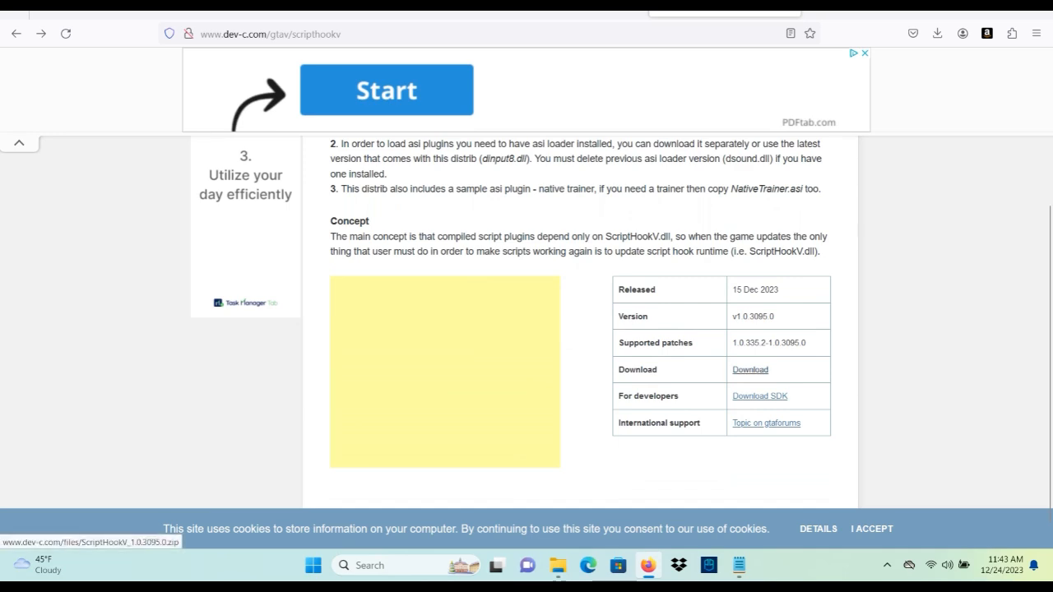
left_click(936, 33)
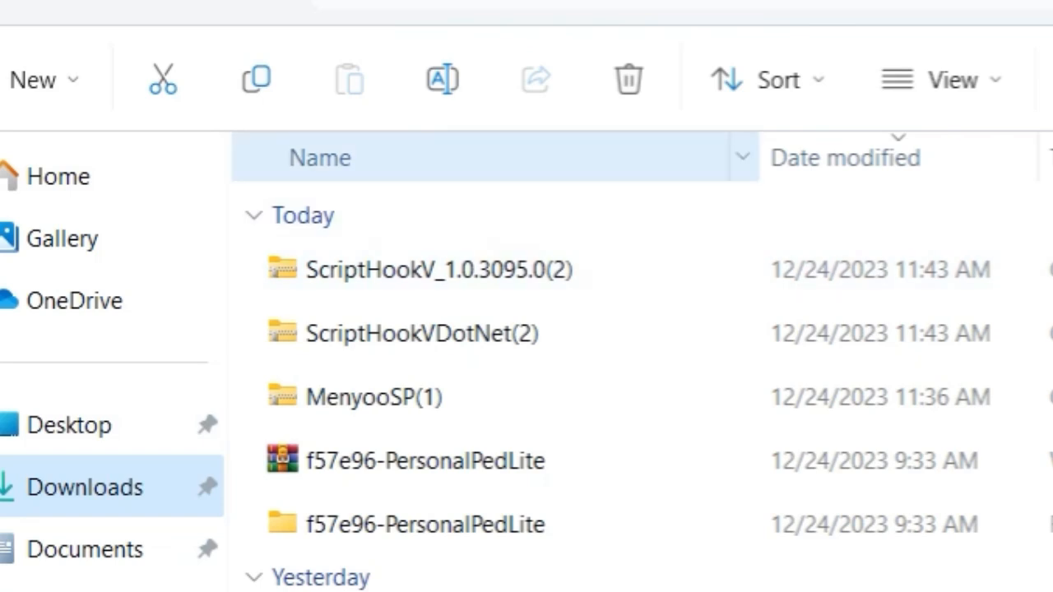
Step: Select the ScriptHookV_1.0.3095.0 zip in the Downloads folder
left_click(436, 269)
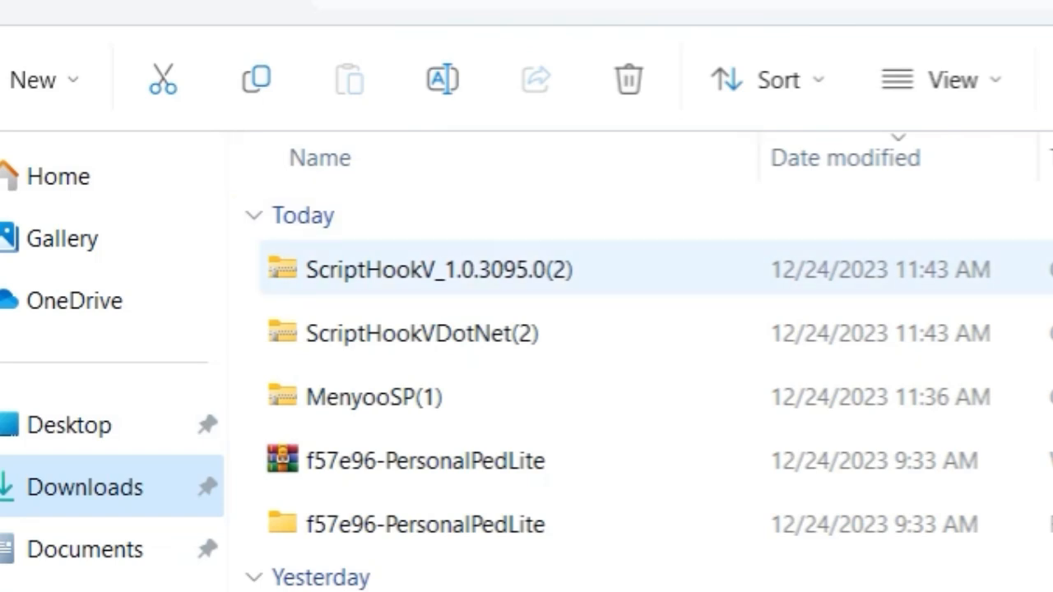
mouse_move(436, 269)
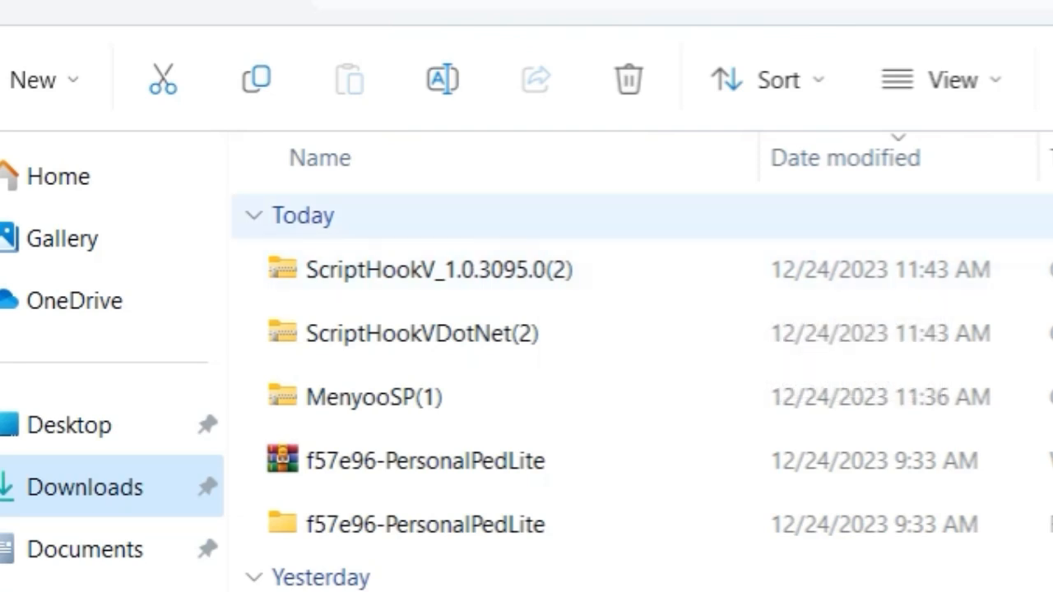
left_click(420, 269)
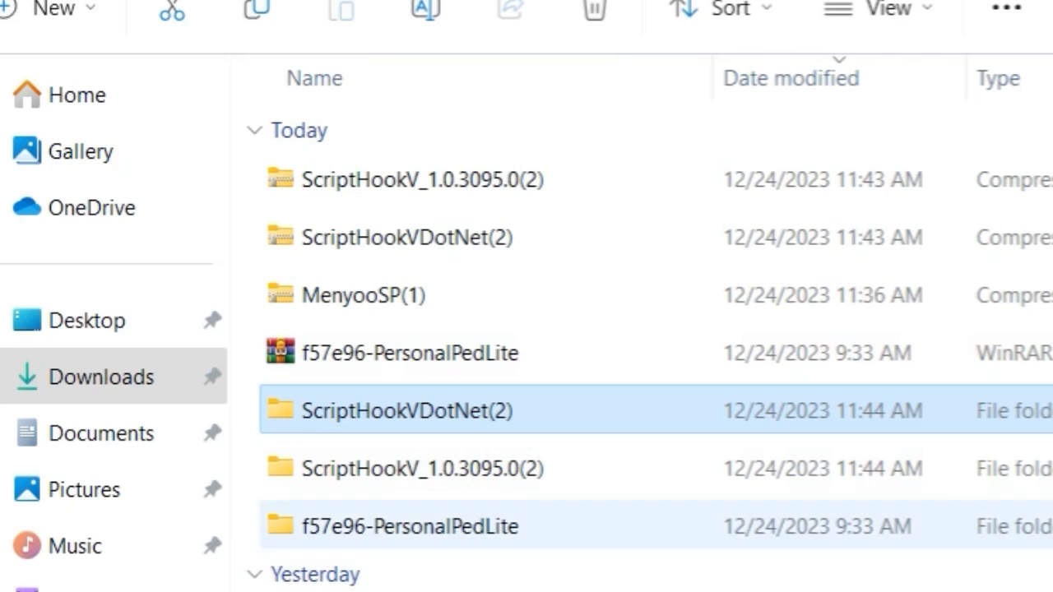
mouse_move(403, 468)
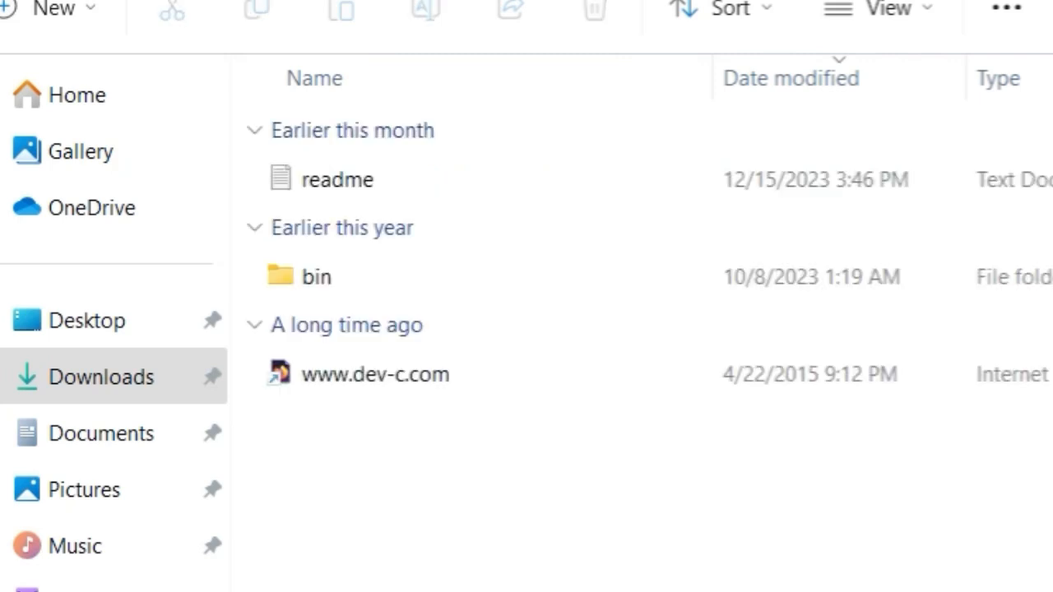
Step: Review readme and open the bin folder inside the extracted Script Hook V folder
left_click(338, 179)
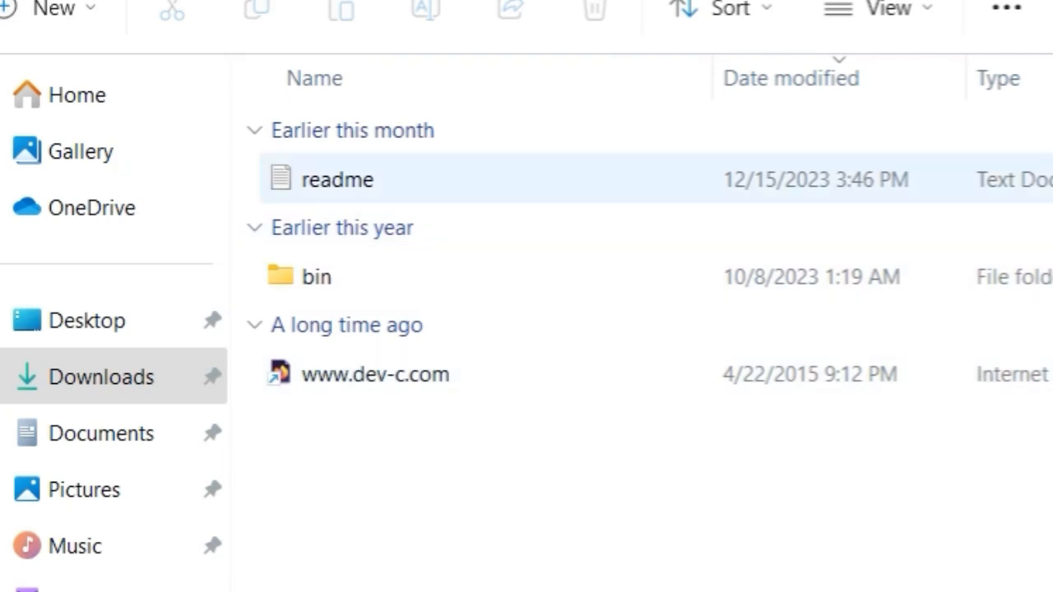
left_click(316, 276)
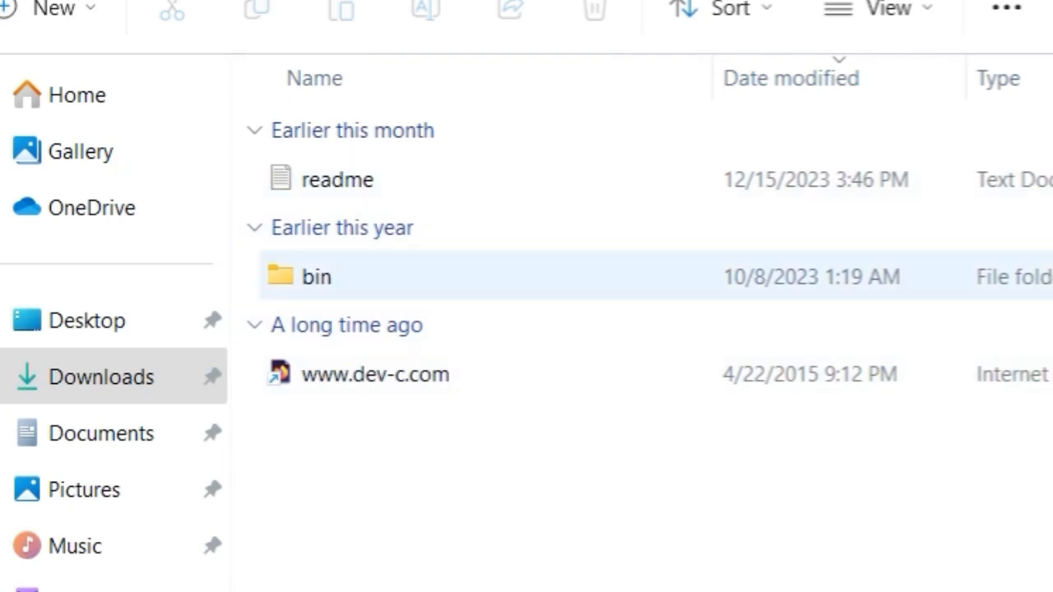
left_click(338, 179)
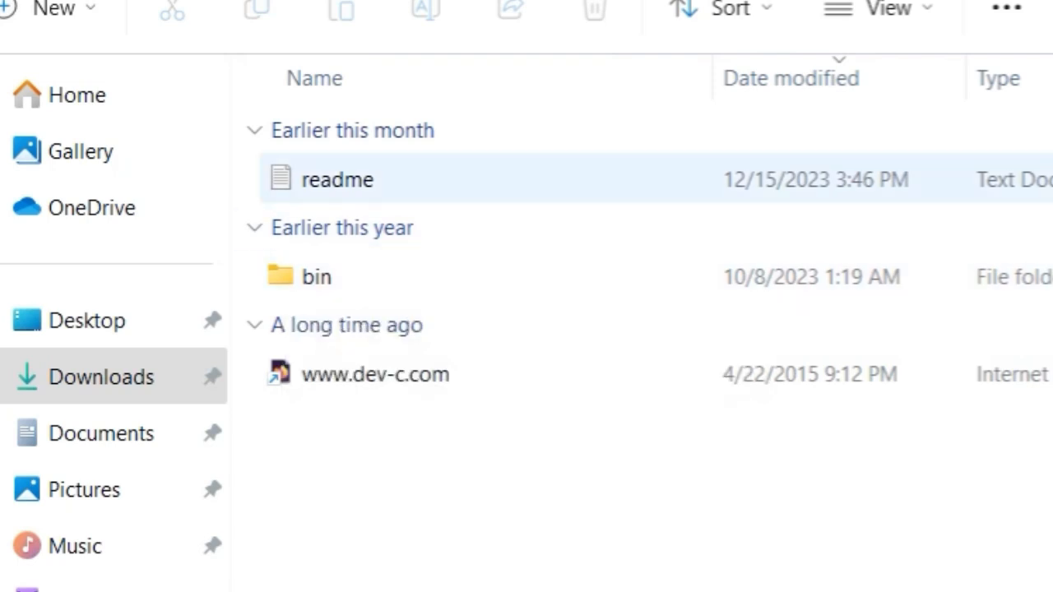
left_click(315, 277)
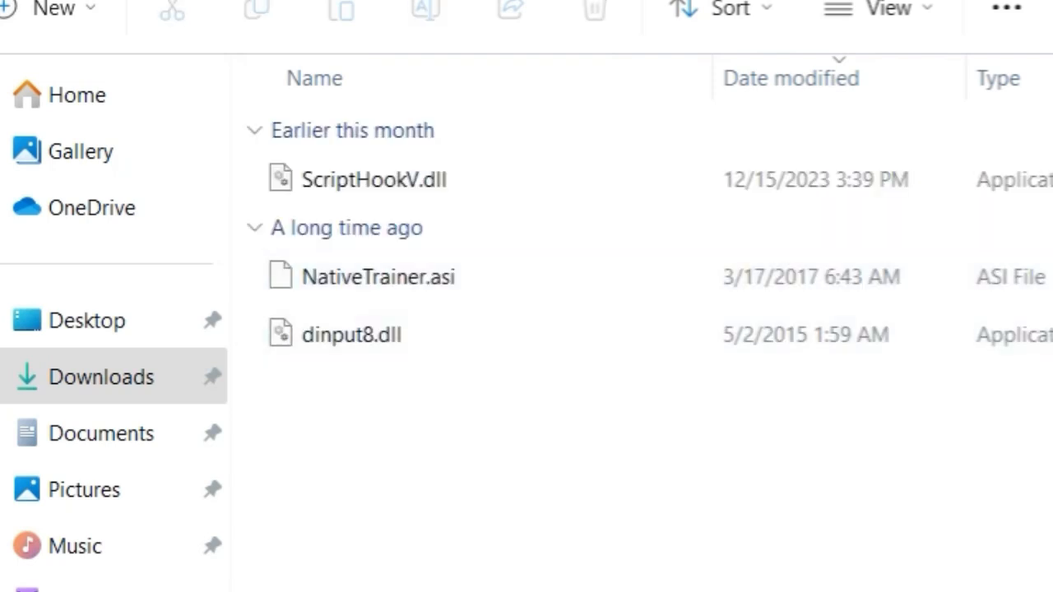
Step: Move ScriptHookV.dll and dinput8.dll into the Grand Theft Auto V folder, replacing old copies, and return to Downloads
left_click(351, 334)
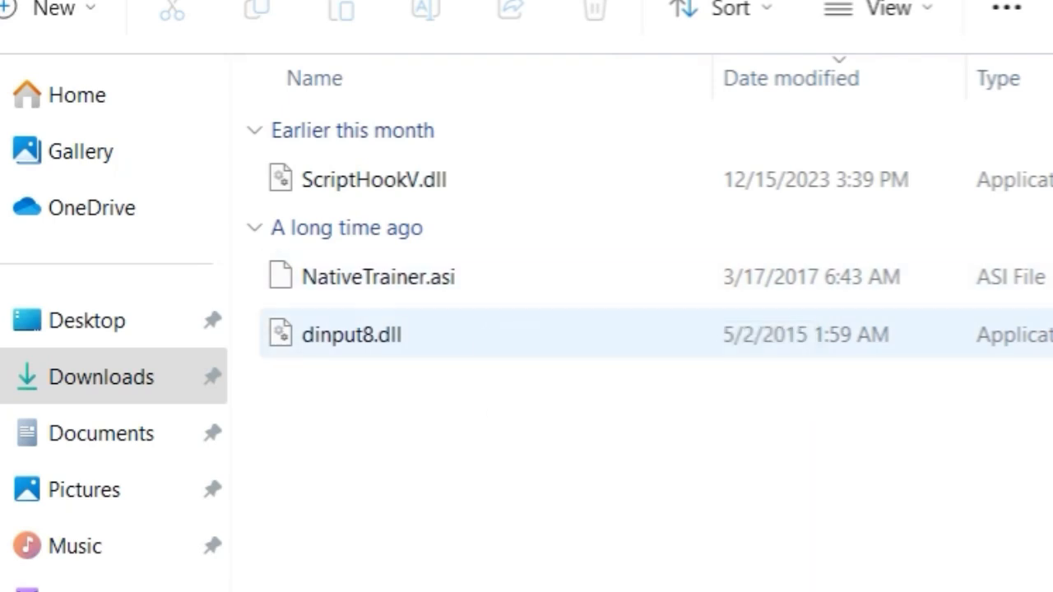
mouse_move(351, 334)
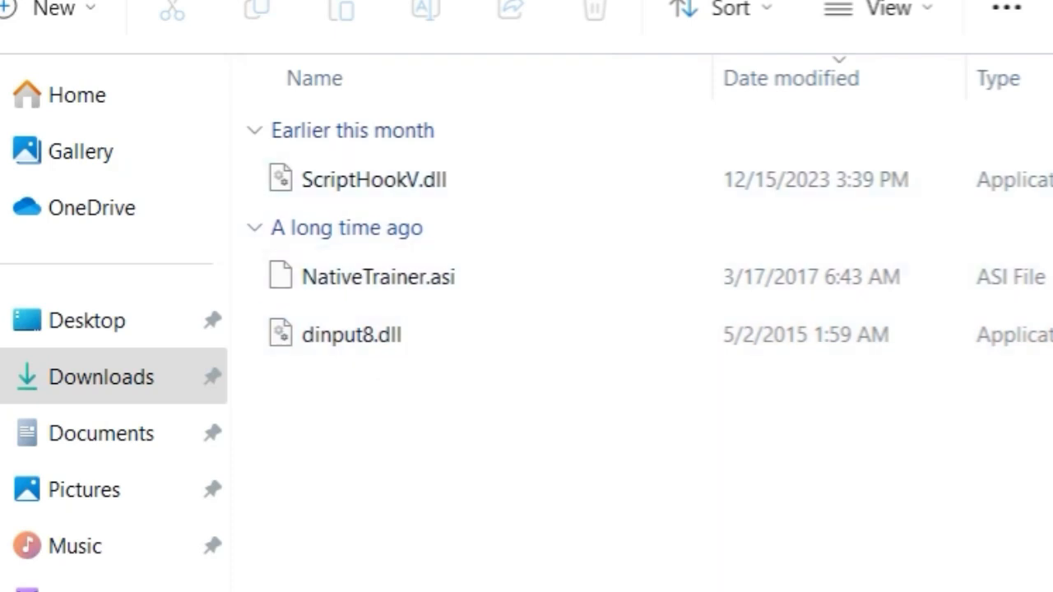
left_click(378, 276)
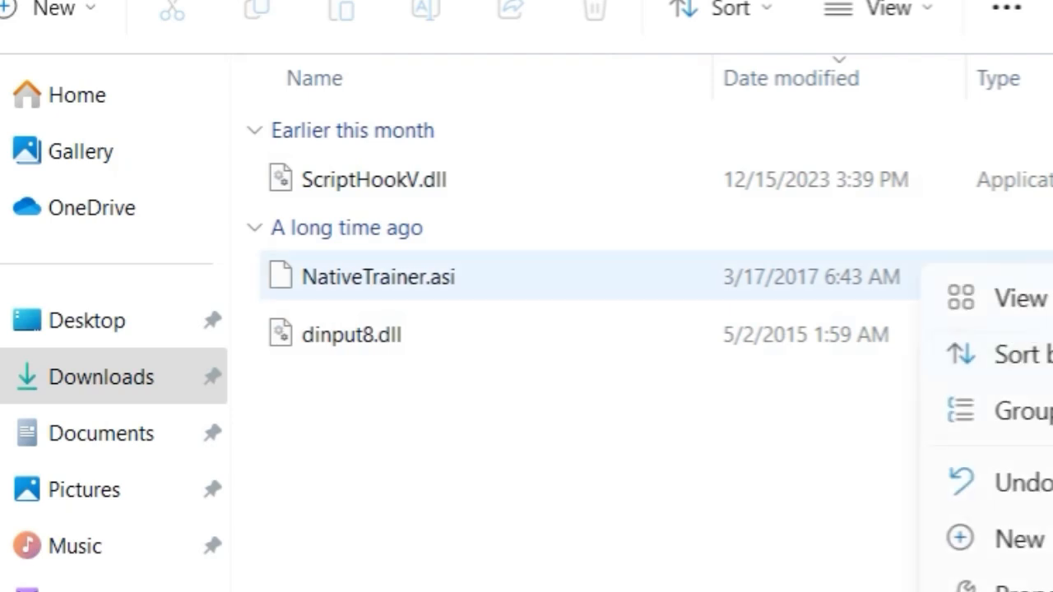
right_click(378, 276)
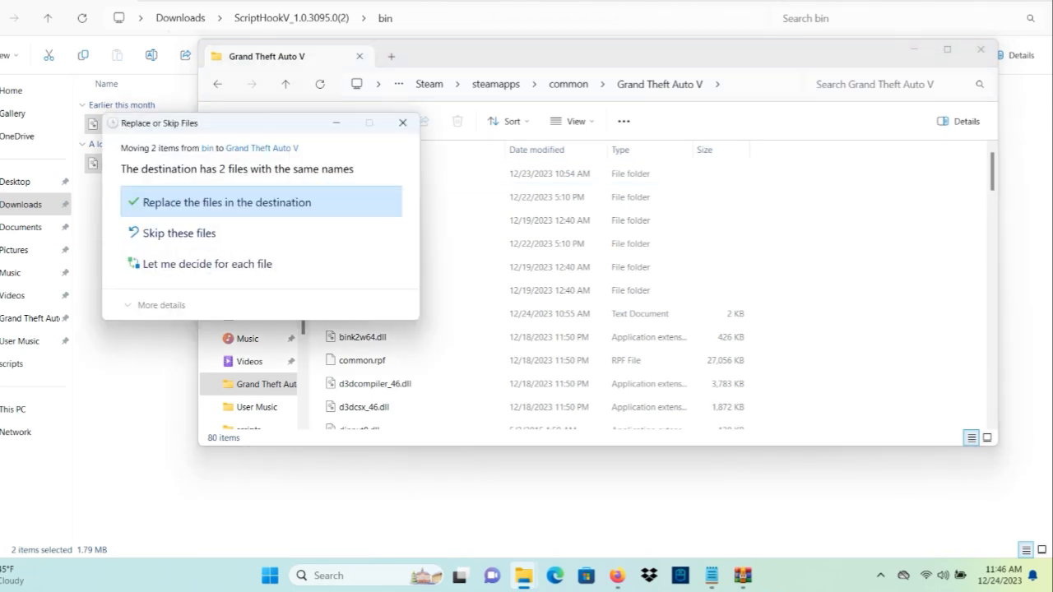
left_click(224, 202)
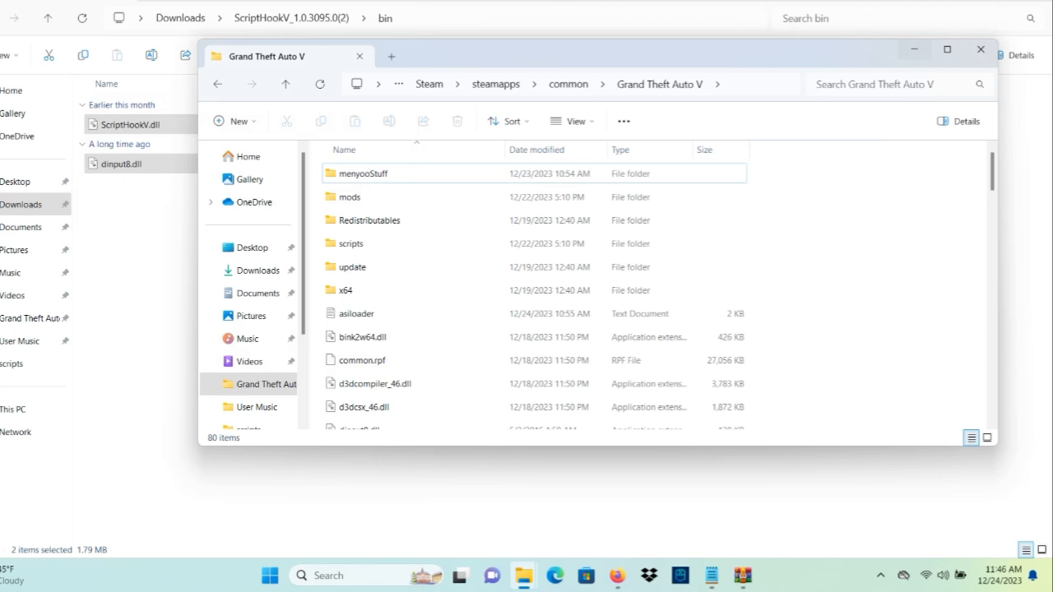
left_click(979, 49)
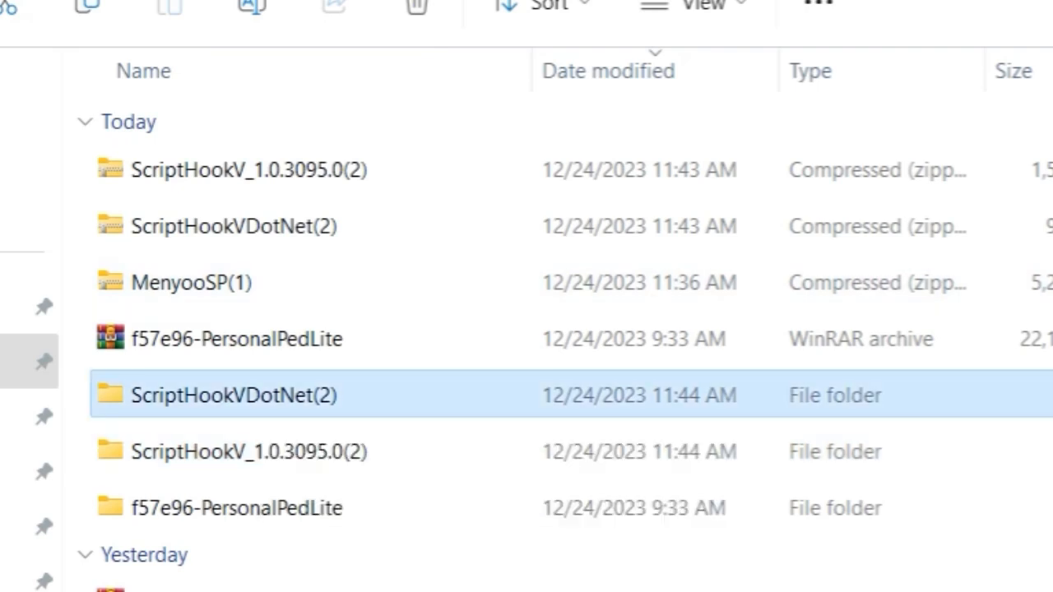
Step: Delete LICENSE and README from the ScriptHookVDotNet(2) folder
double_click(224, 395)
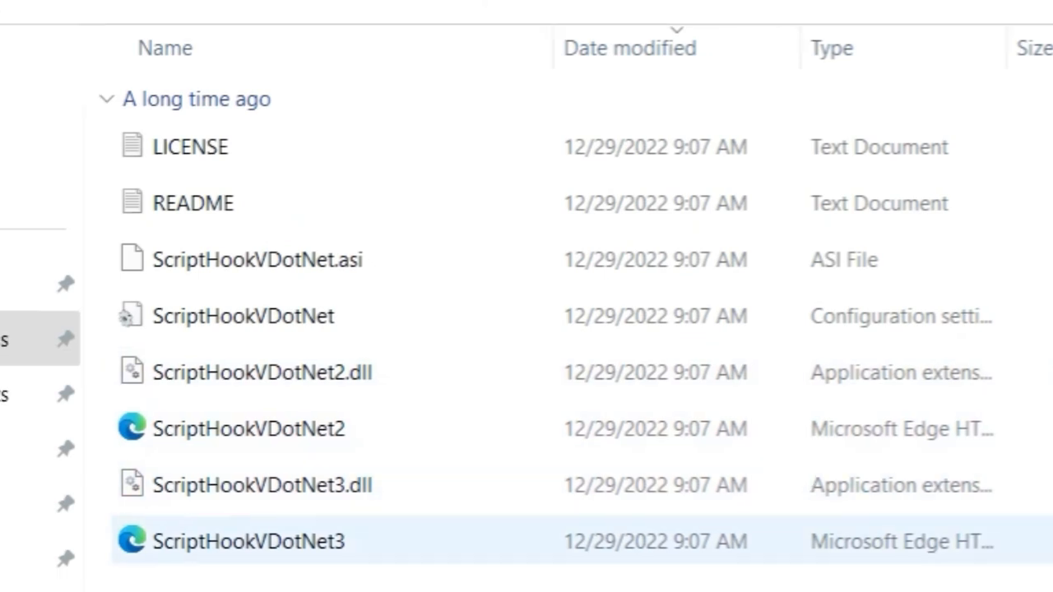
mouse_move(247, 541)
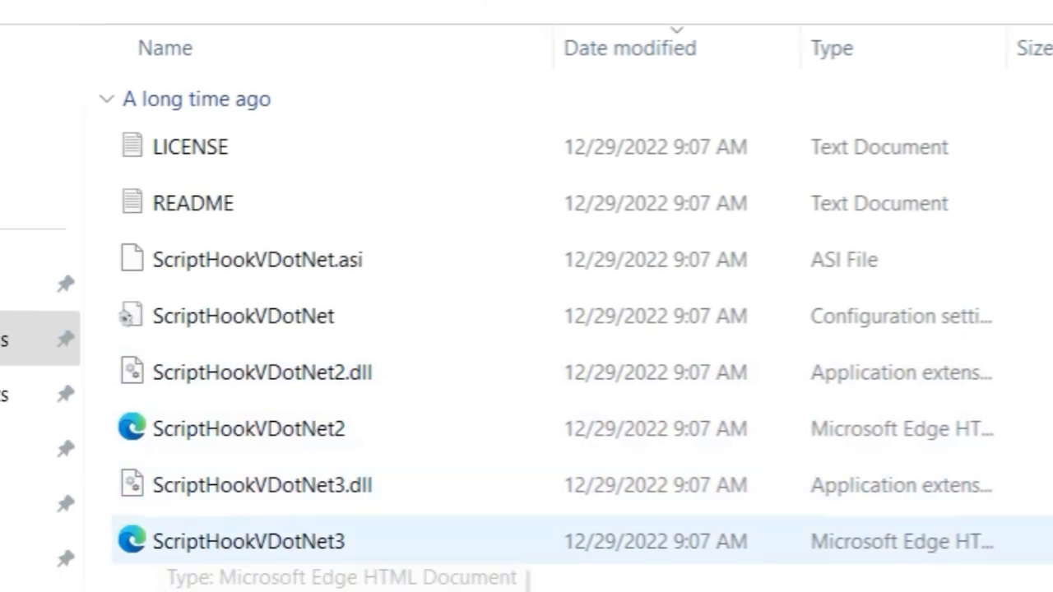
left_click(248, 428)
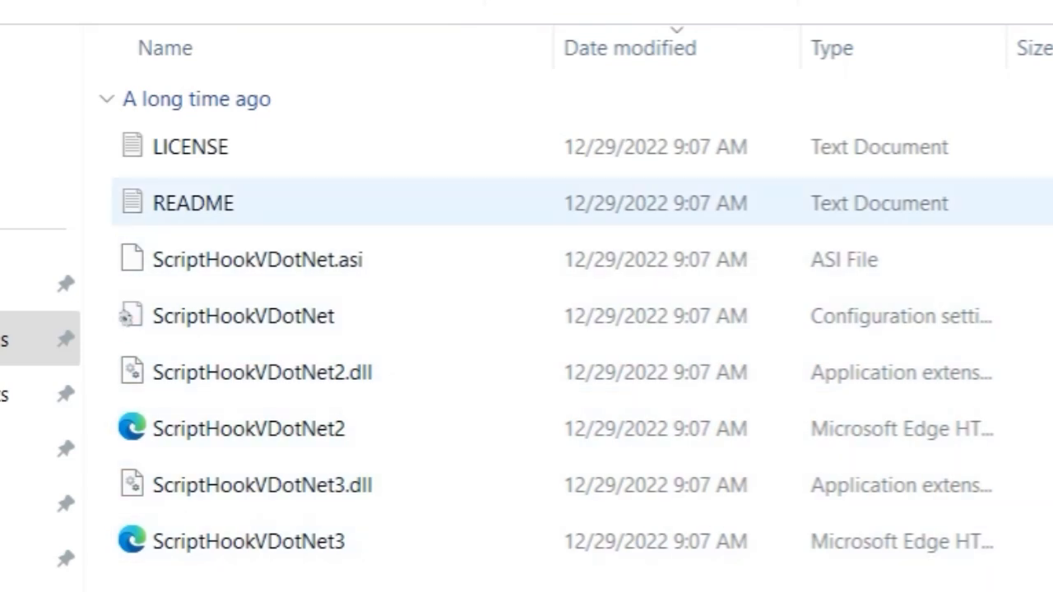
left_click(190, 147)
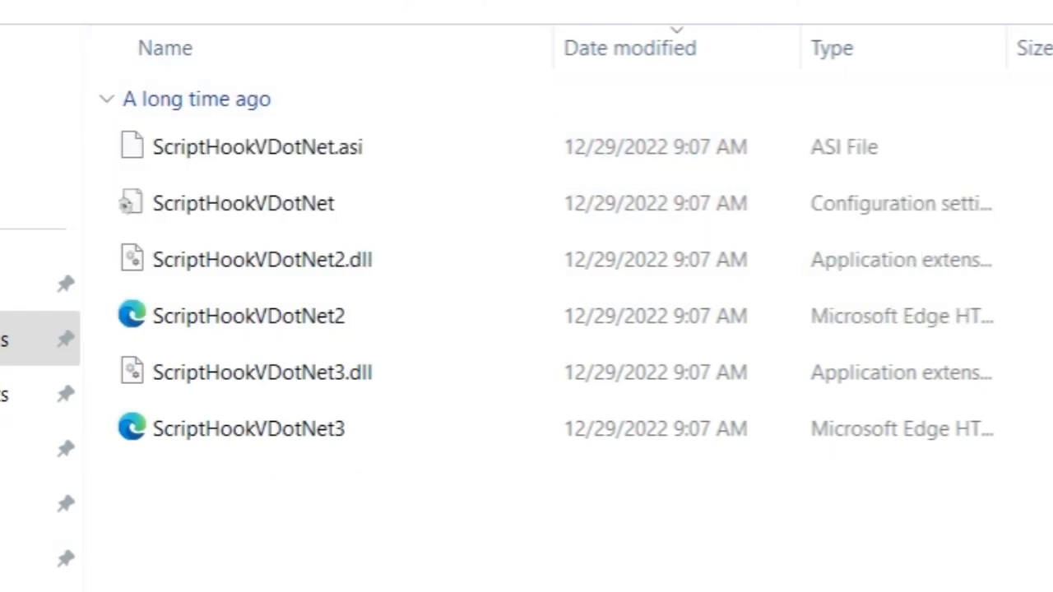
key("ctrl+a")
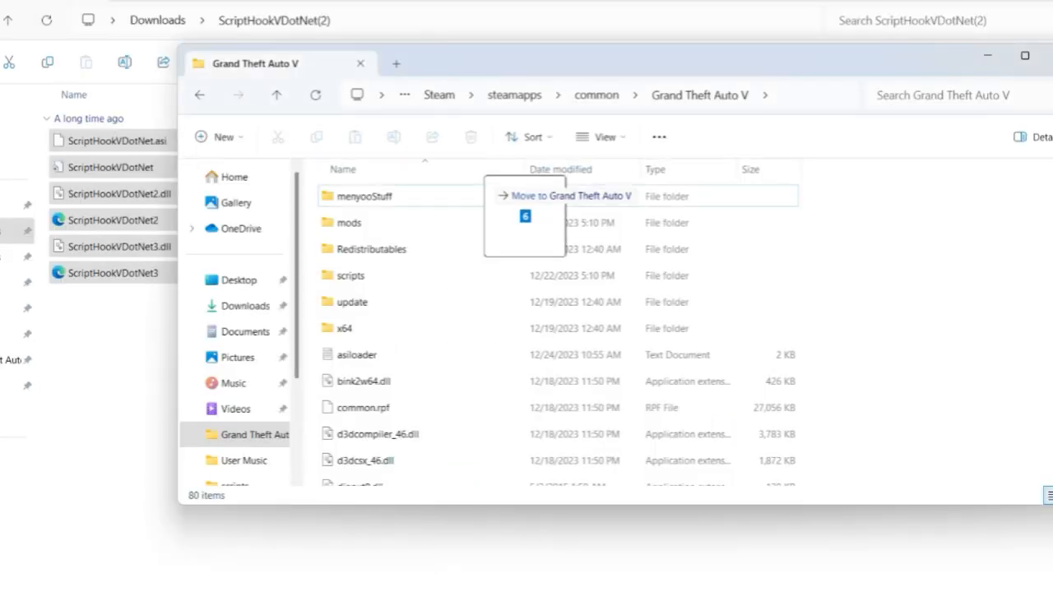
Step: Move the six remaining ScriptHookVDotNet files into the Grand Theft Auto V folder, replacing same-named copies
left_click(525, 216)
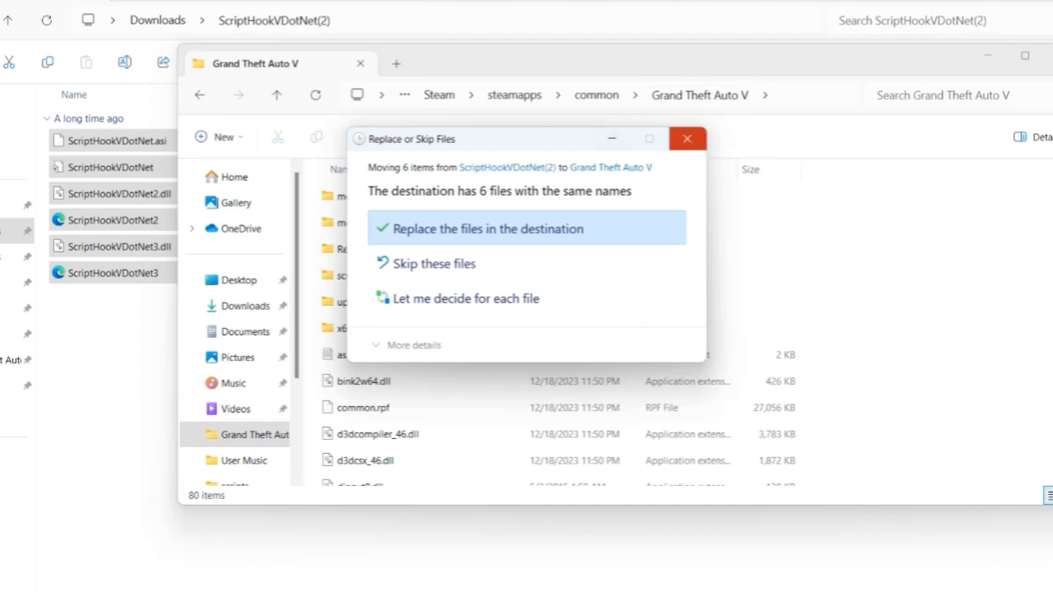
left_click(492, 229)
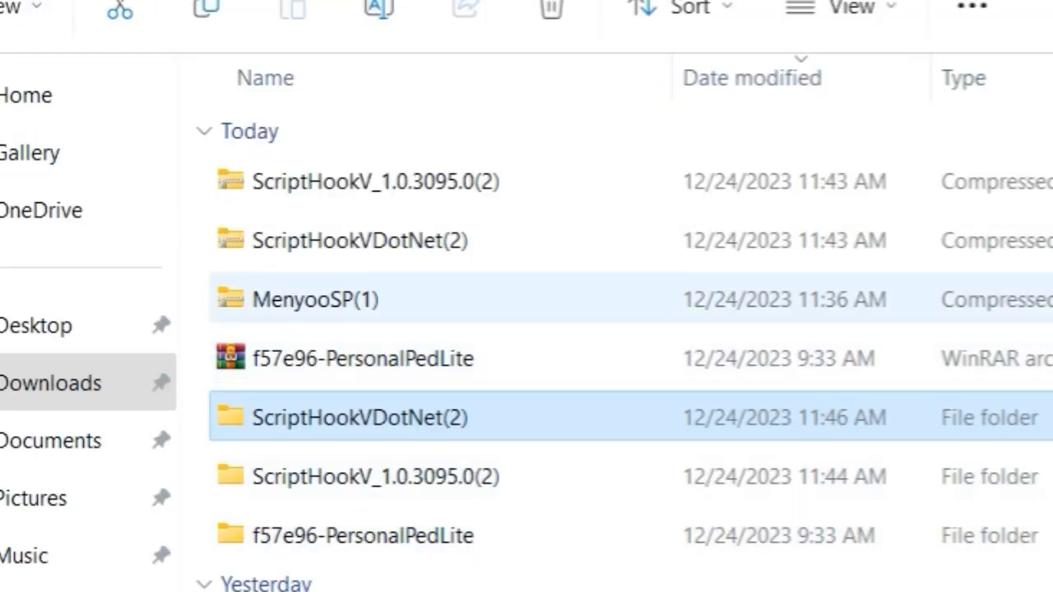
Step: Move Menyoo.asi and menyooStuff from MenyooSP(1) into the Grand Theft Auto V folder, replacing 48 files
double_click(315, 299)
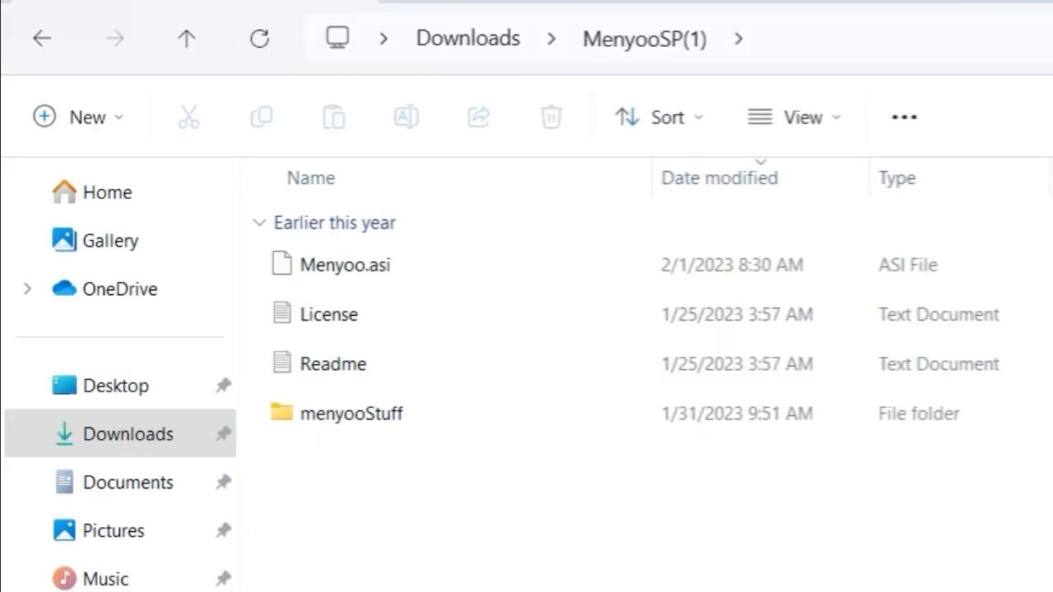
left_click(334, 223)
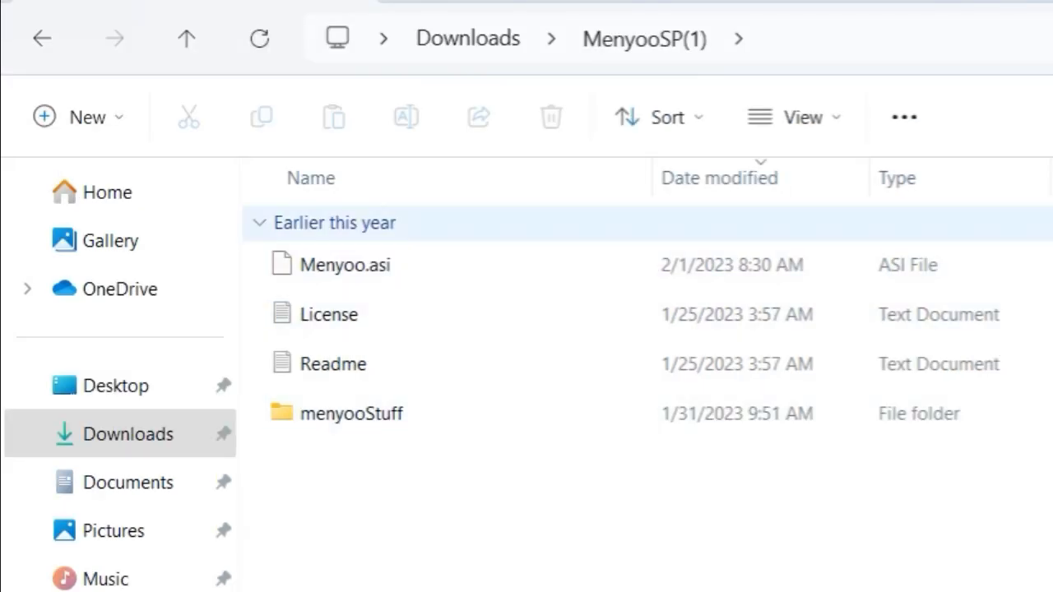
left_click(350, 413)
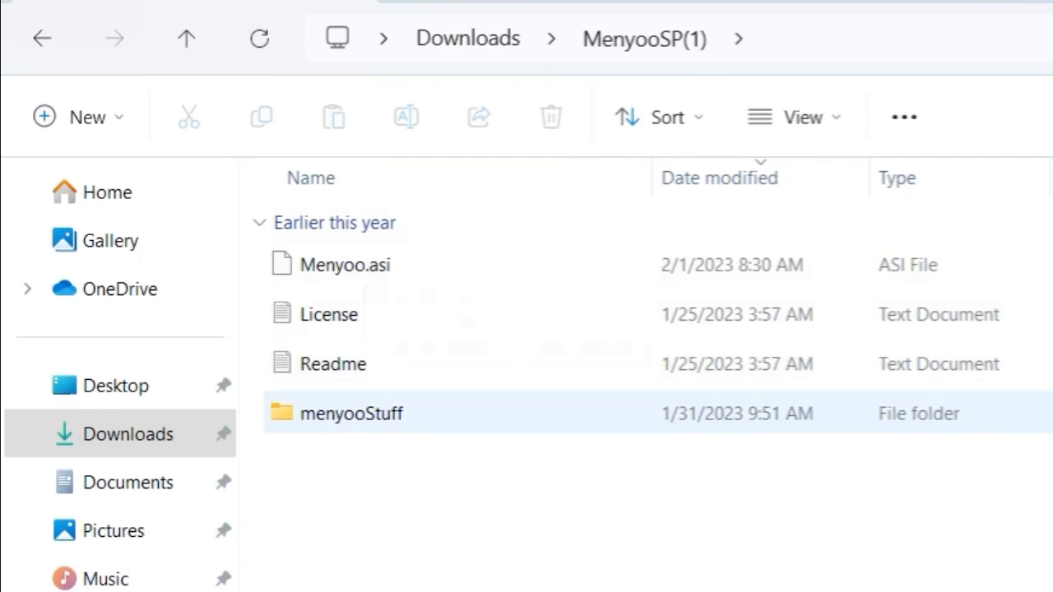
double_click(352, 413)
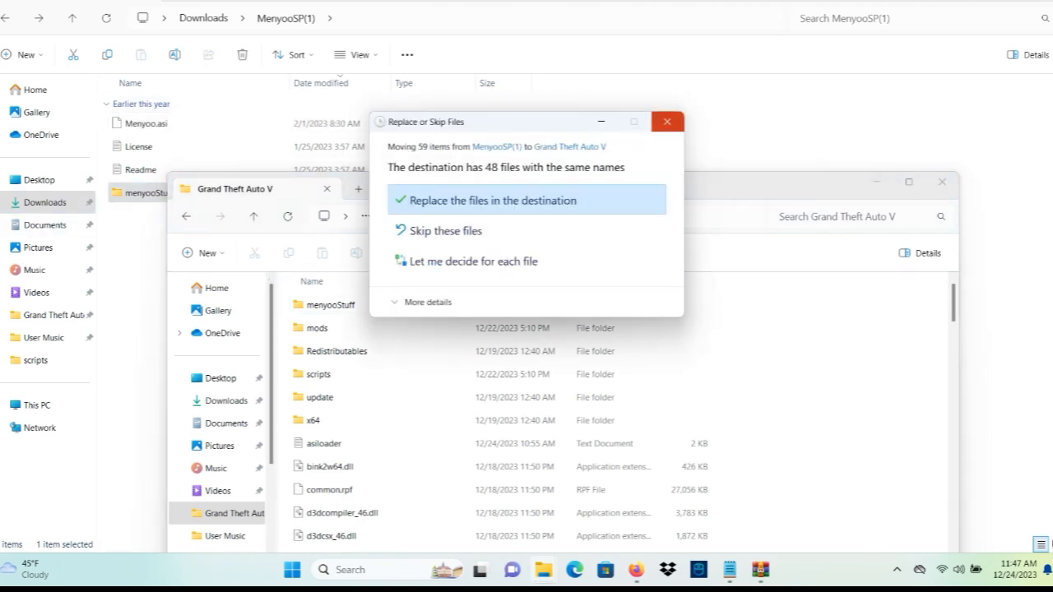
left_click(492, 199)
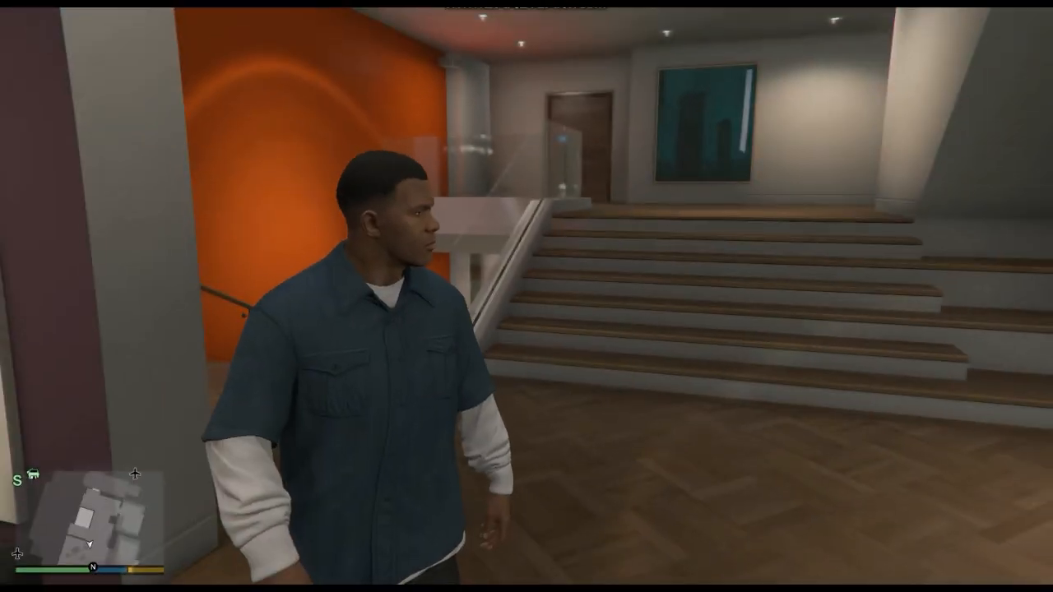
Step: Bring up the Menyoo trainer menu in-game with F8
key("f8")
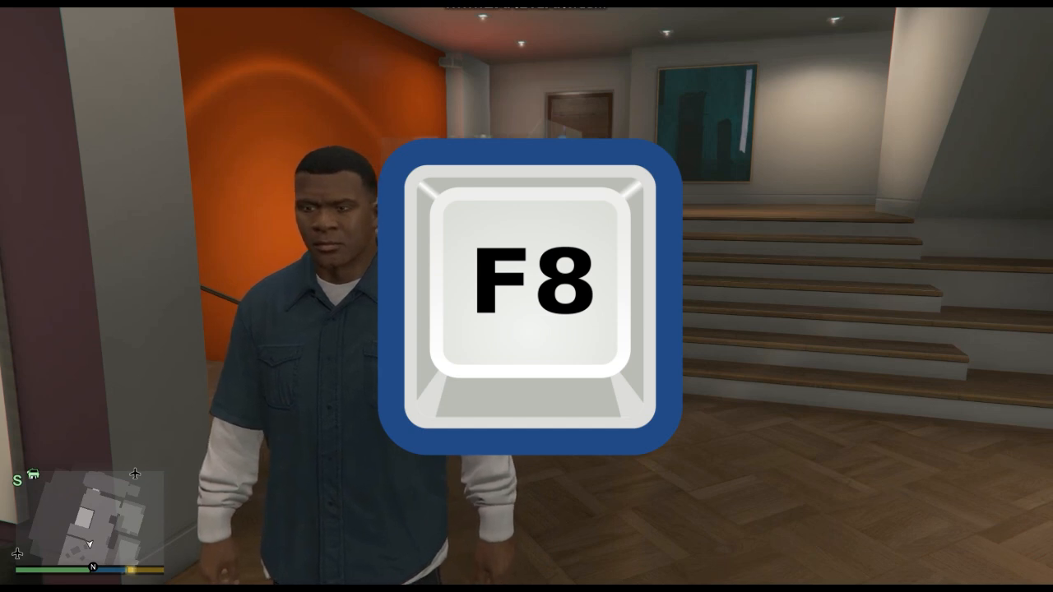
key("F8")
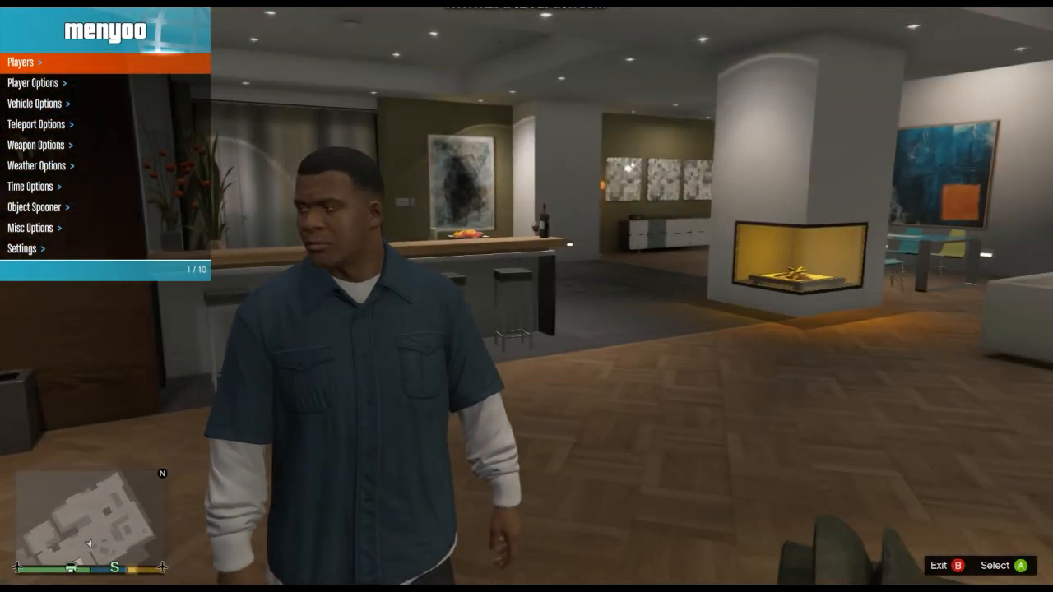
key("down")
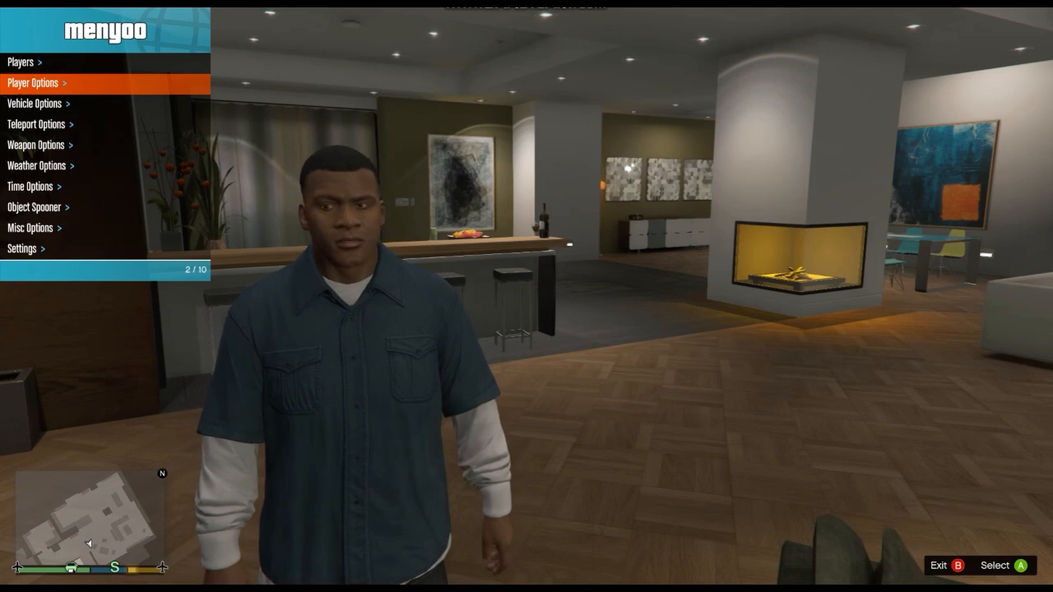
key("Down")
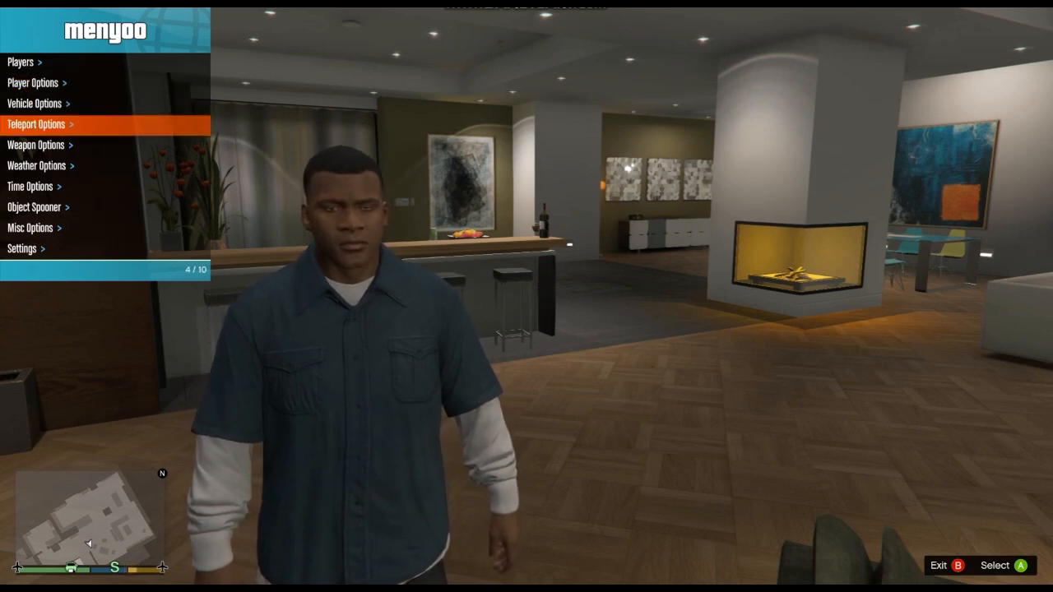
key("down")
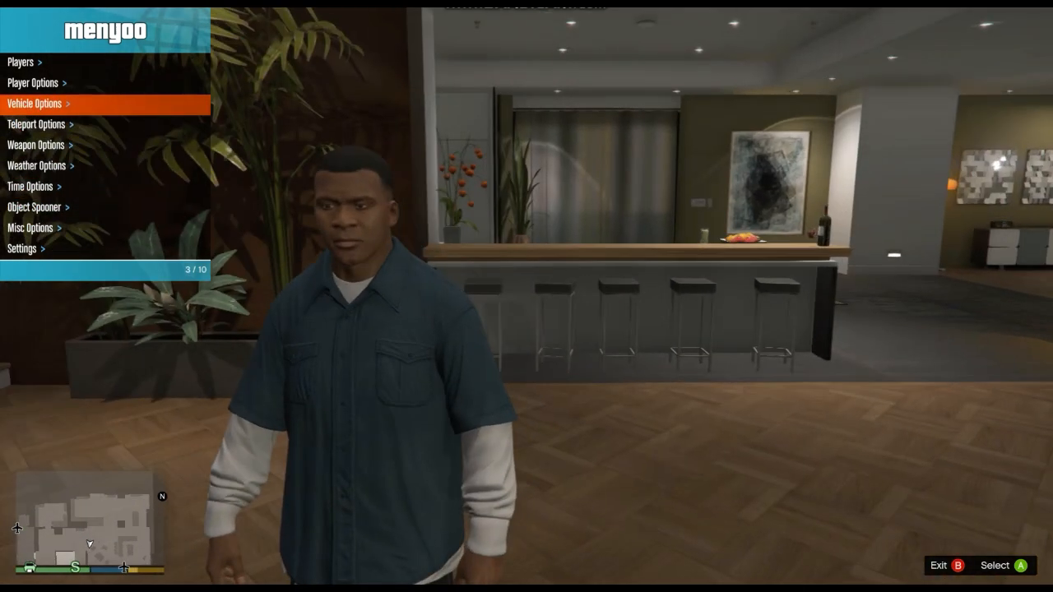
key("down")
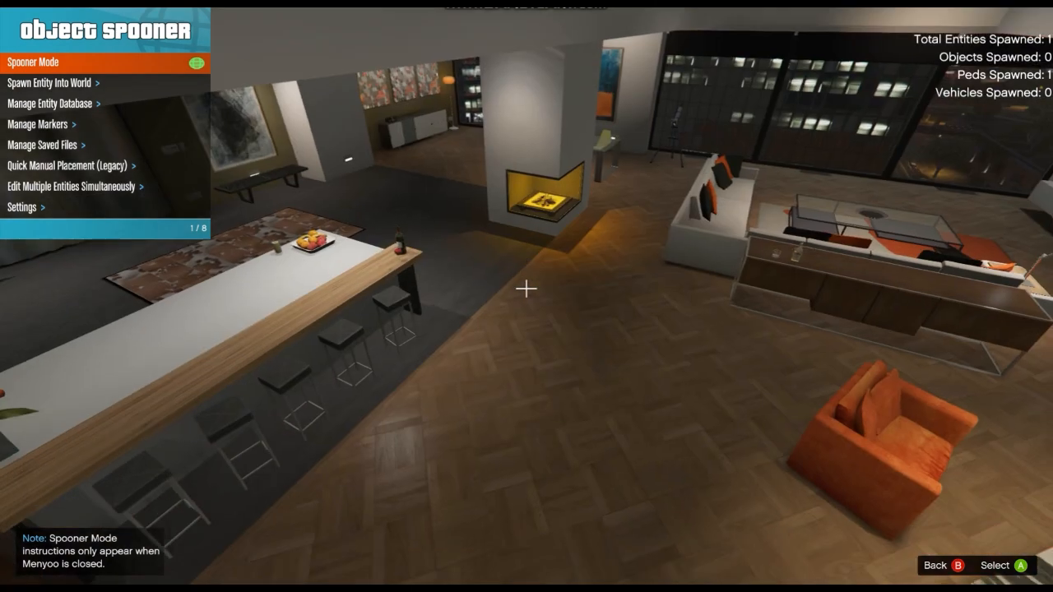
Step: Spawn peds from the Object Spooner categories and return to the Spawn Into World menu
left_click(53, 82)
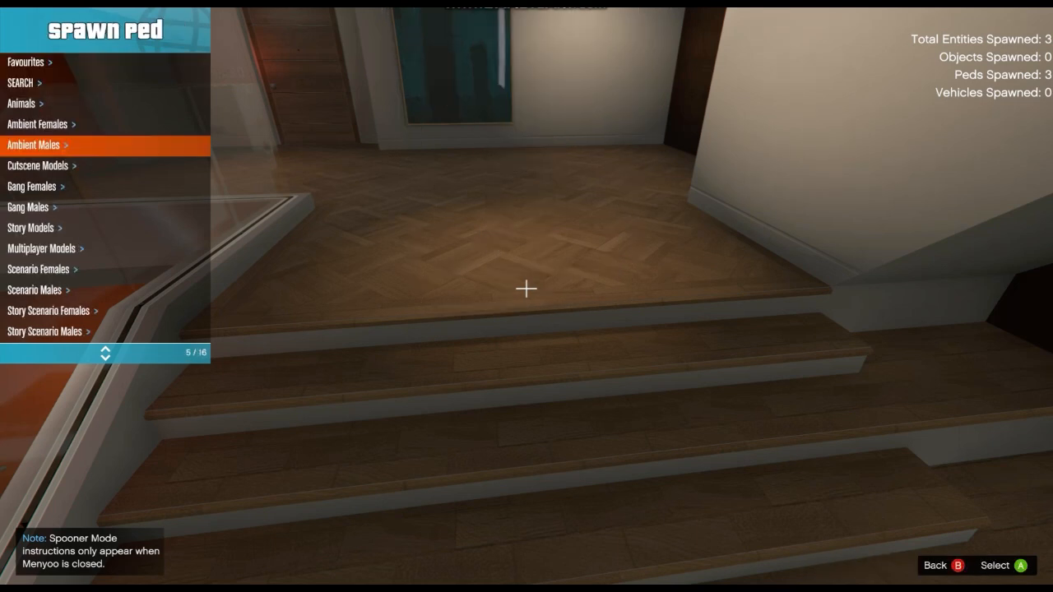
key("Backspace")
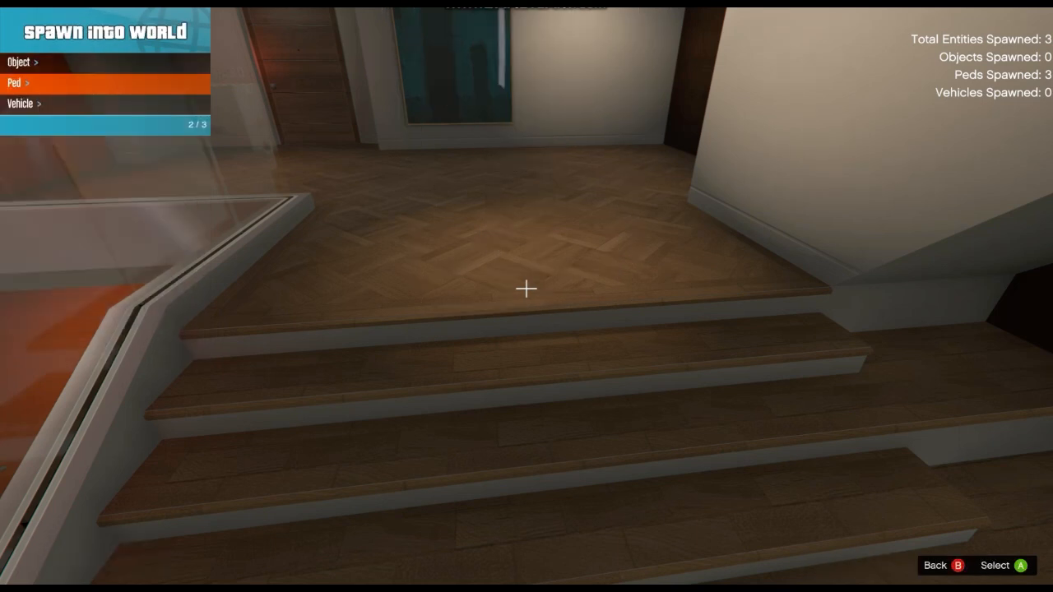